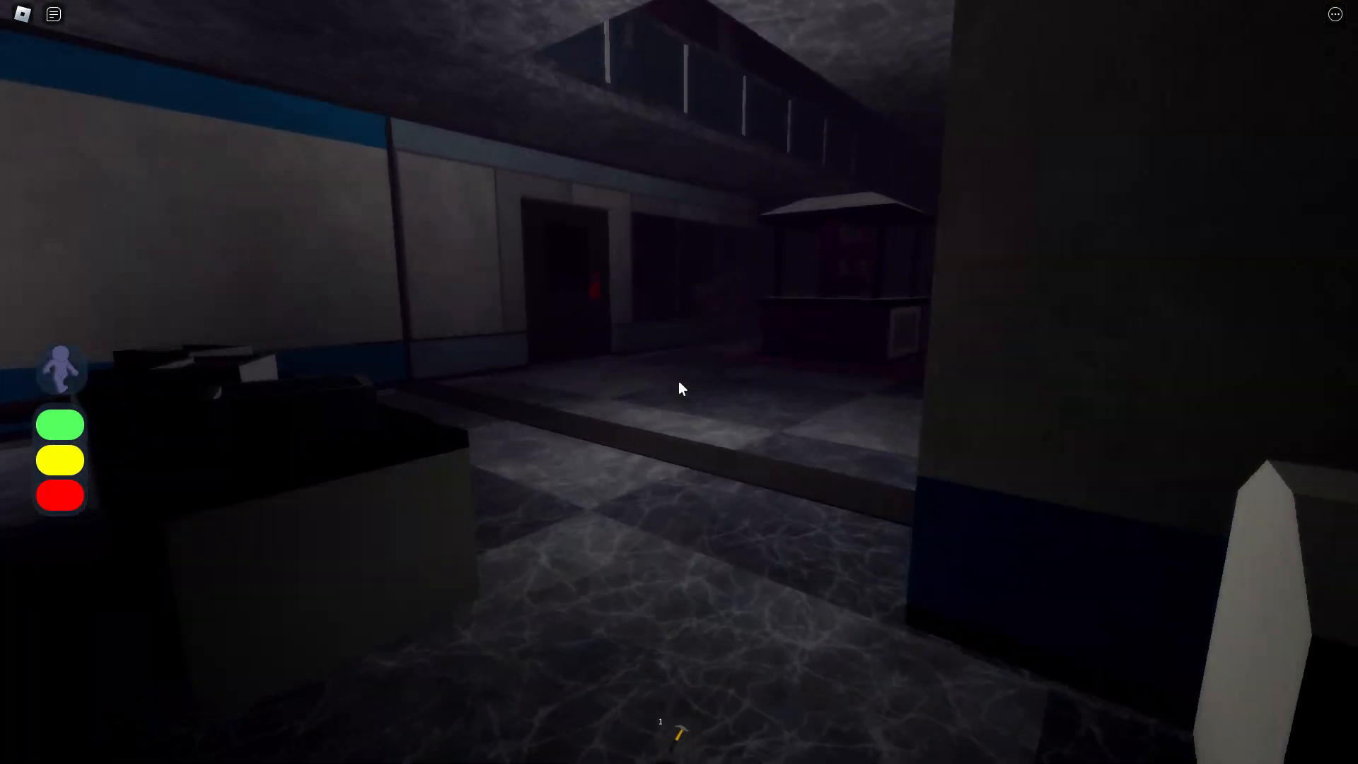
mouse_move(679, 388)
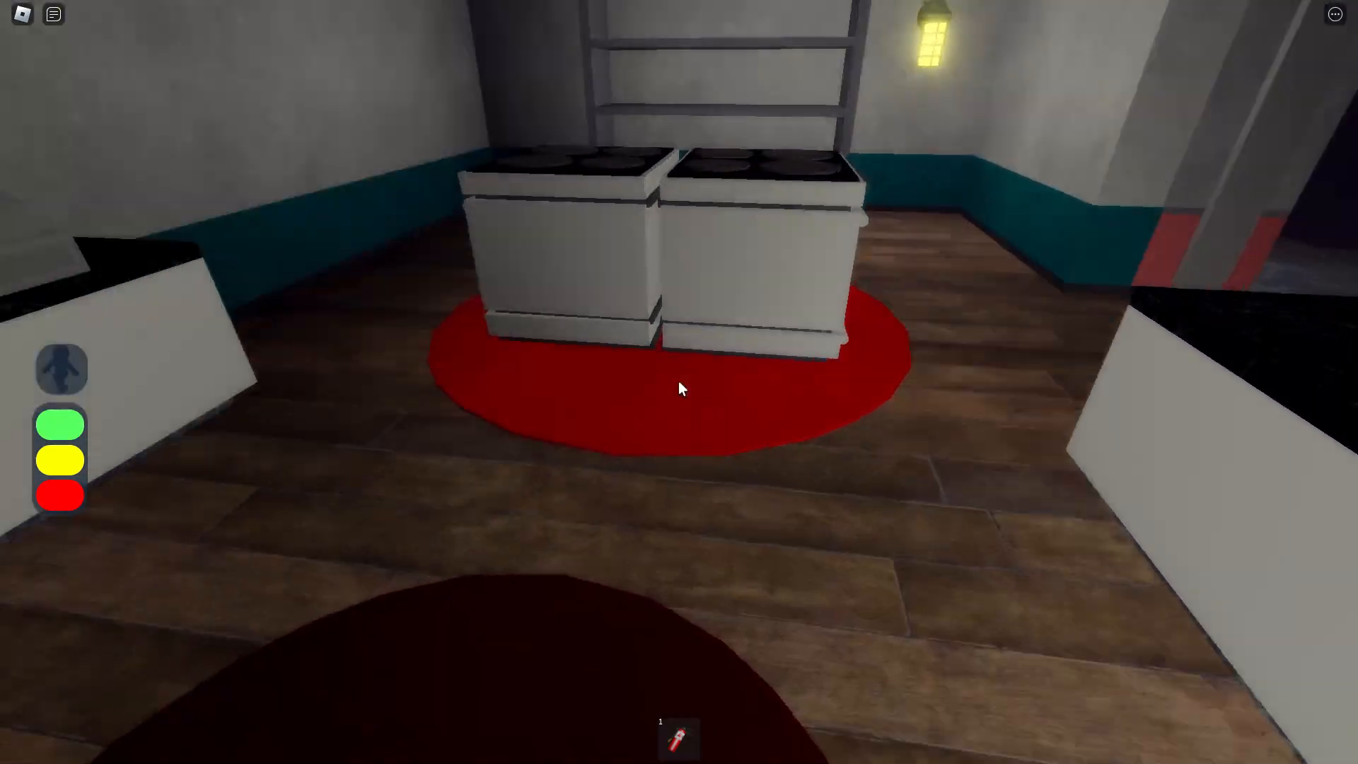
mouse_move(679, 388)
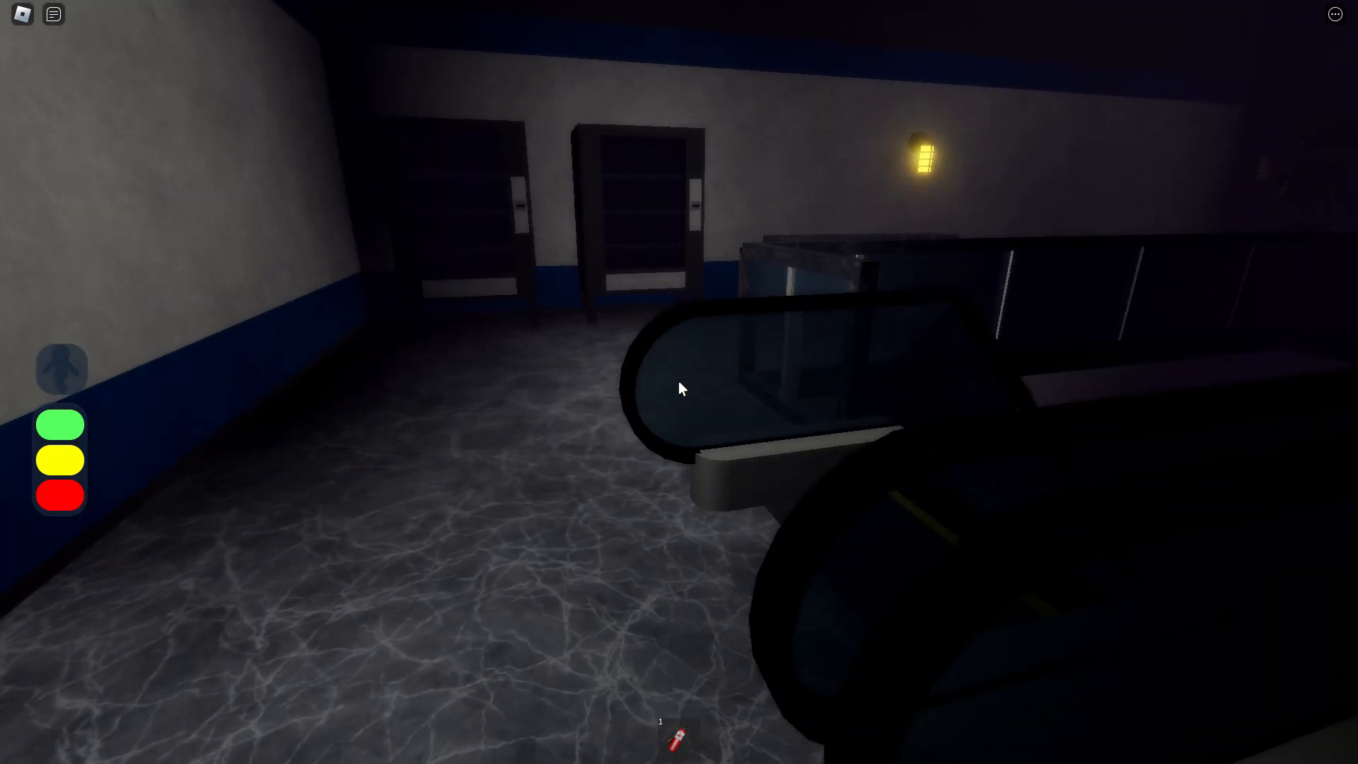
mouse_move(680, 388)
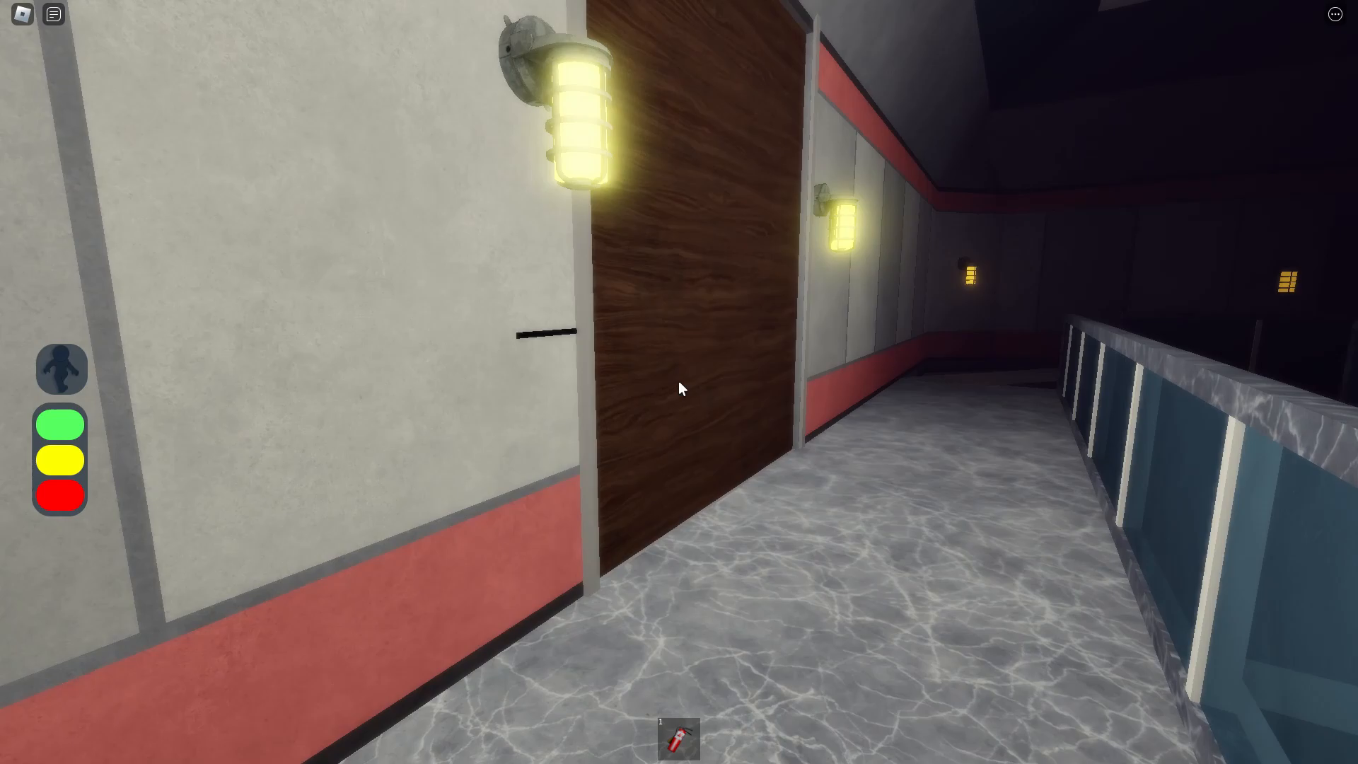
mouse_move(679, 389)
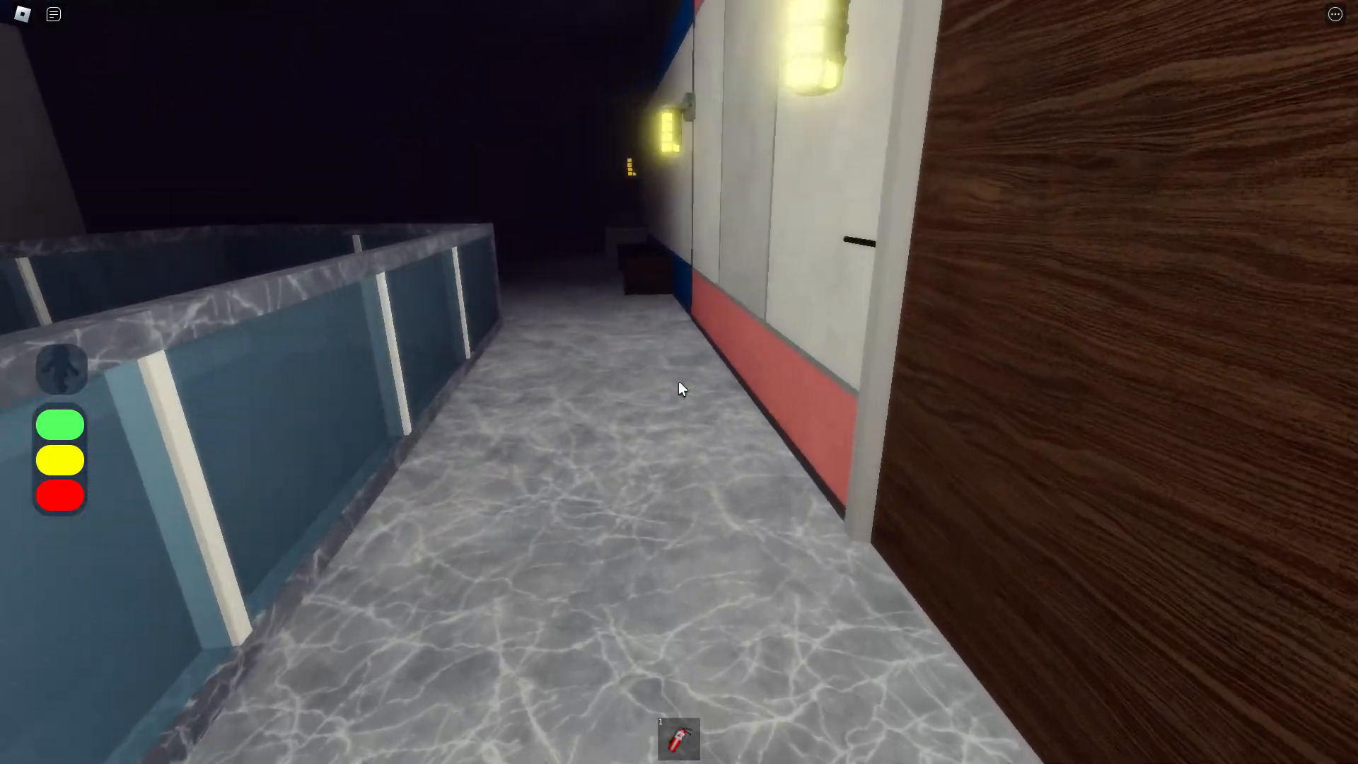
mouse_move(679, 389)
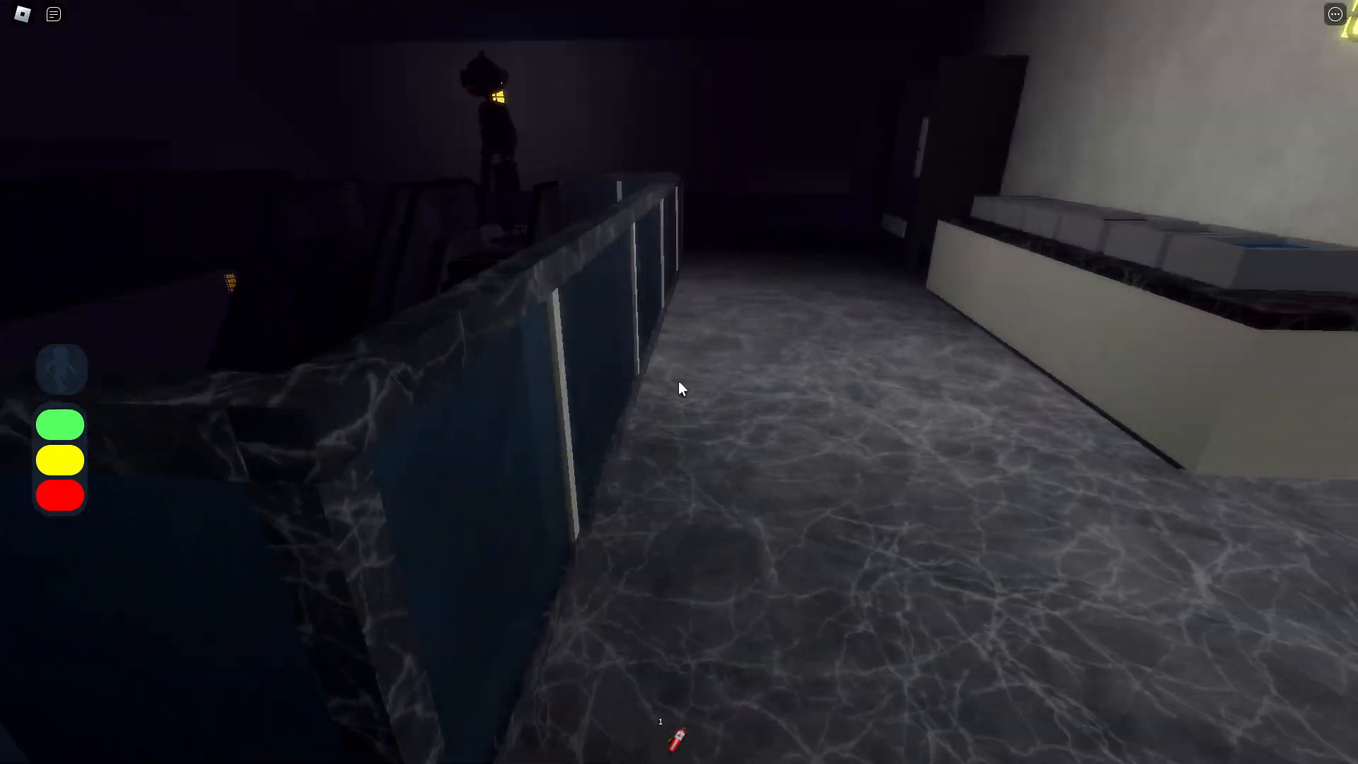
mouse_move(679, 388)
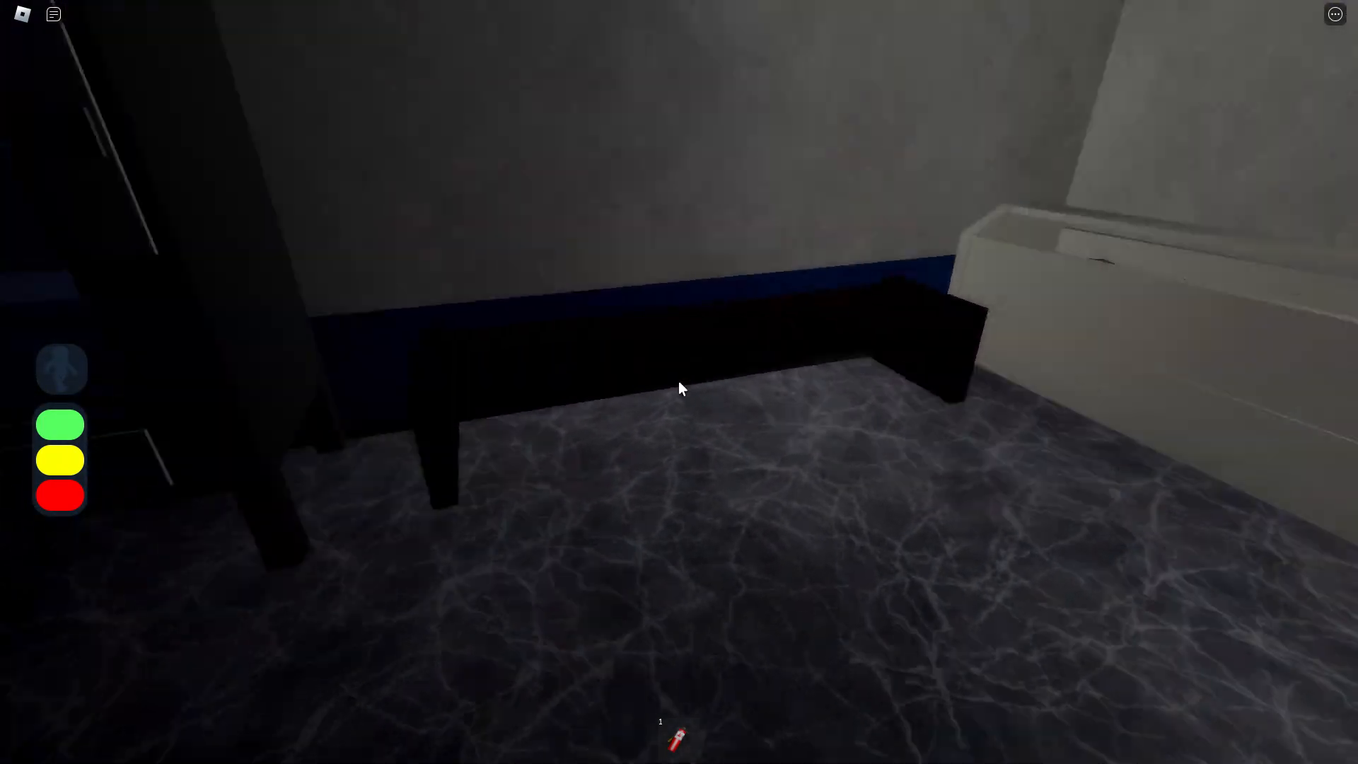
mouse_move(680, 386)
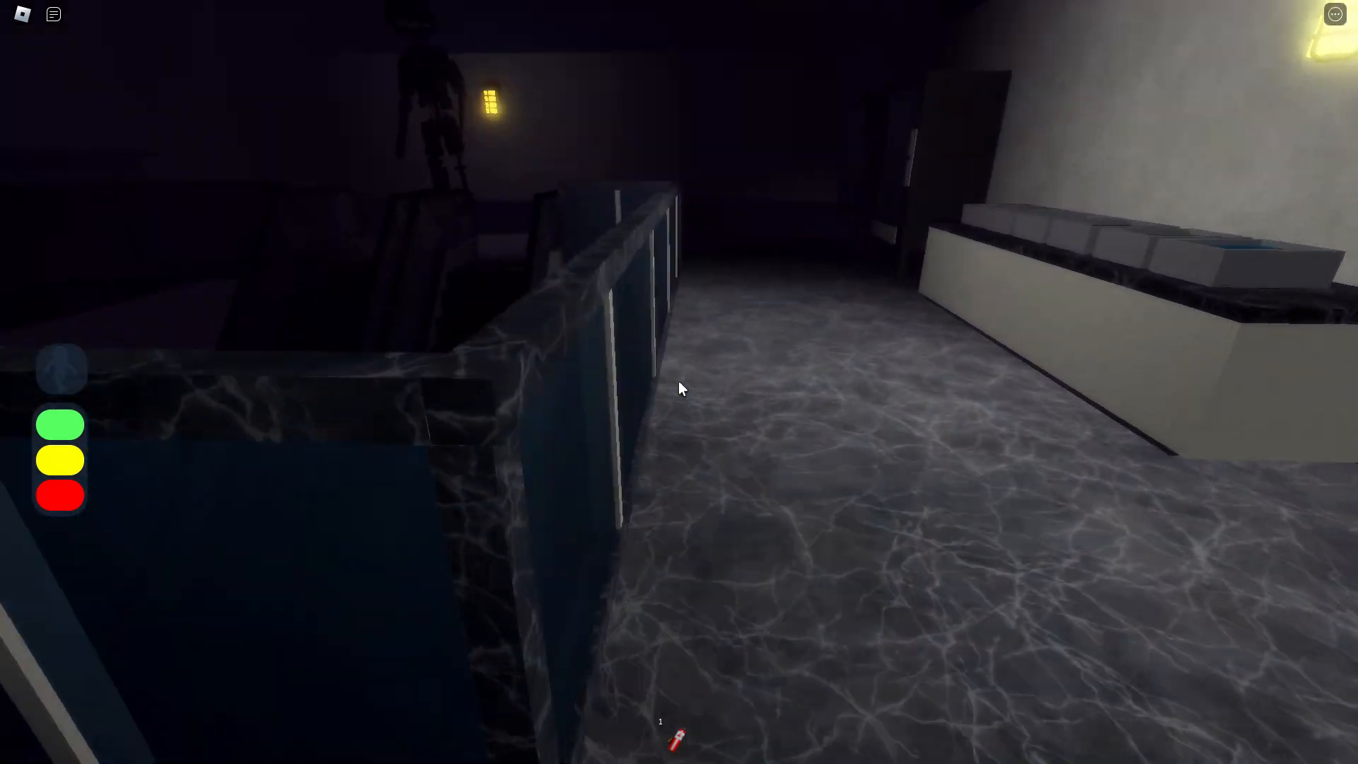
scroll("right", 3)
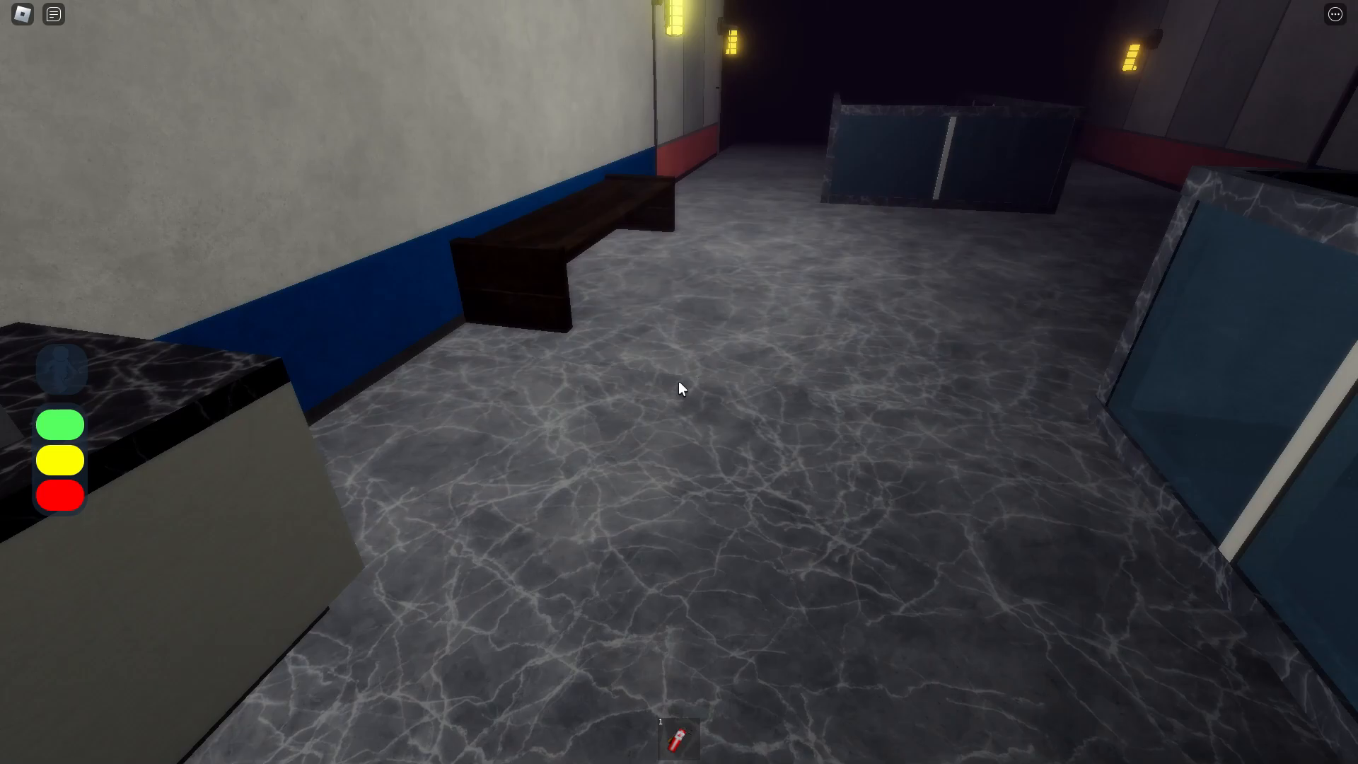